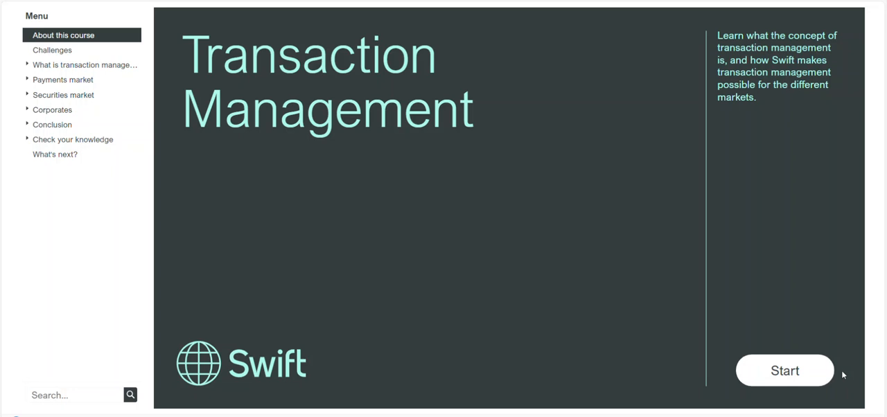
- Start the Transaction Management course from its title screen
left_click(784, 370)
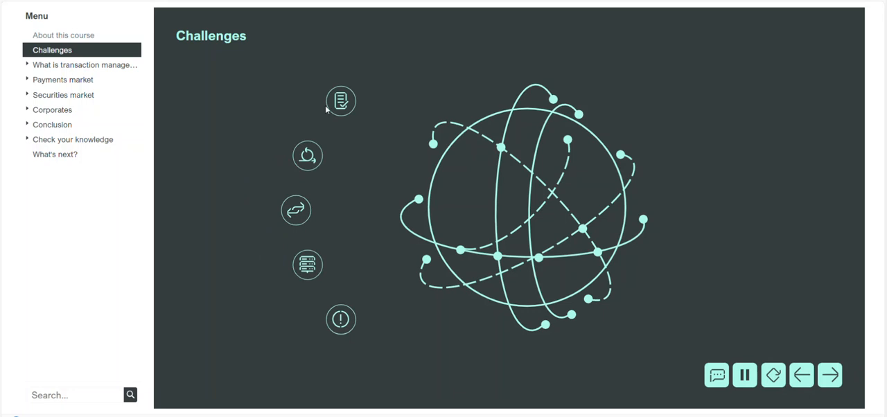
- Reveal the Different regulations and Multiple systems and platforms challenges
left_click(341, 100)
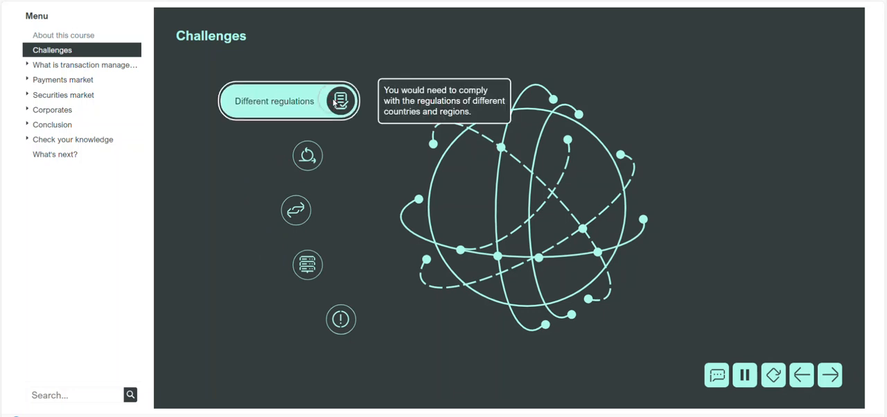
mouse_move(328, 120)
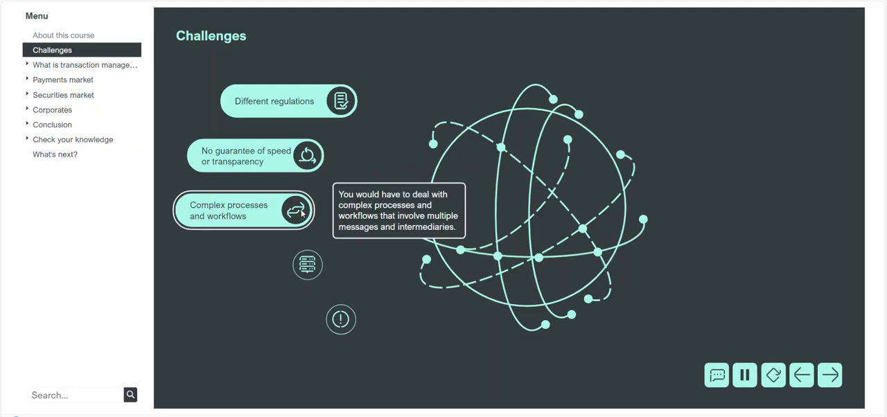
mouse_move(308, 237)
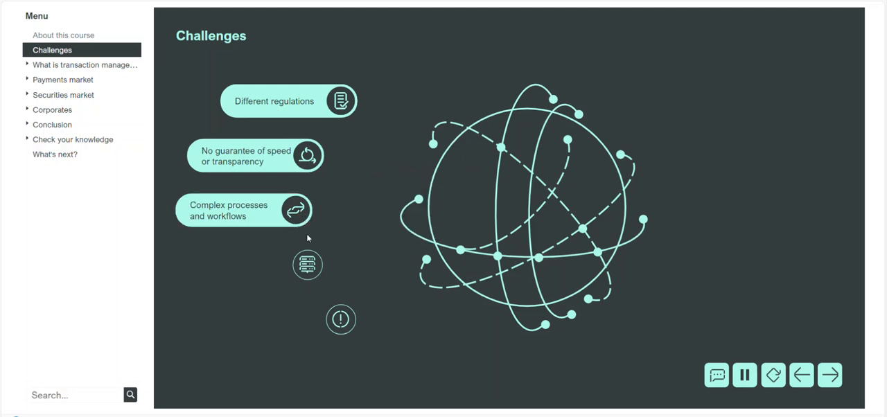
left_click(307, 265)
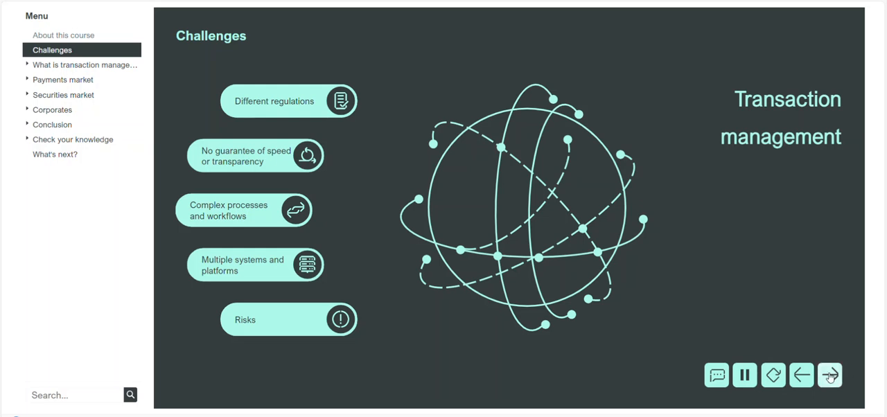
- Advance past the What is transaction management? intro to the From traditional messaging slide
left_click(829, 375)
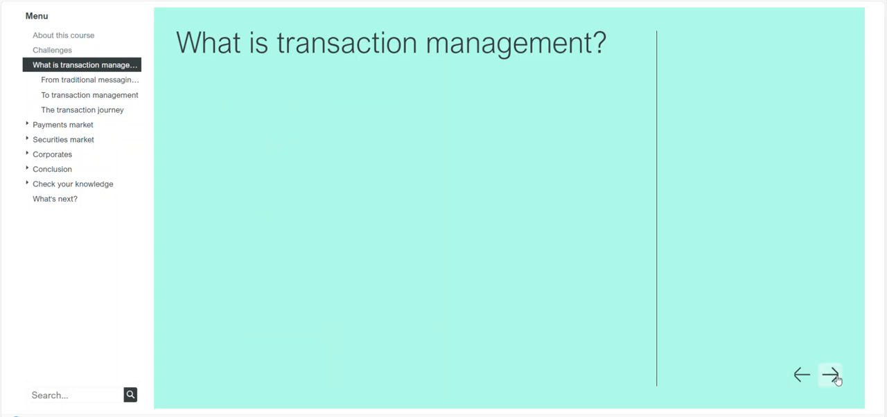
left_click(829, 375)
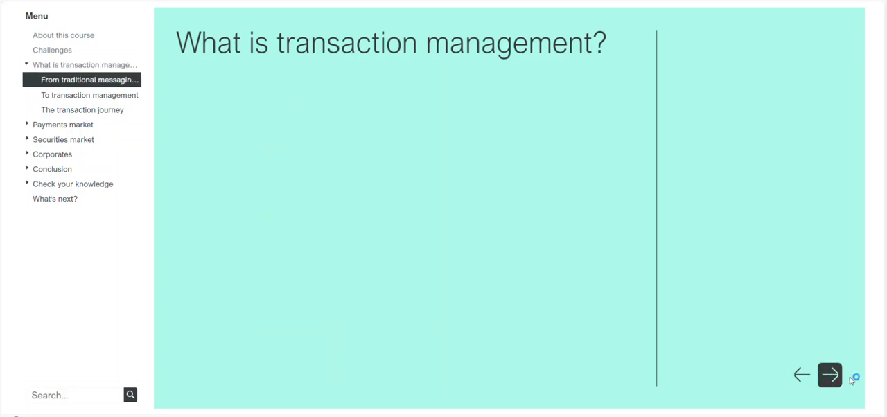
left_click(830, 375)
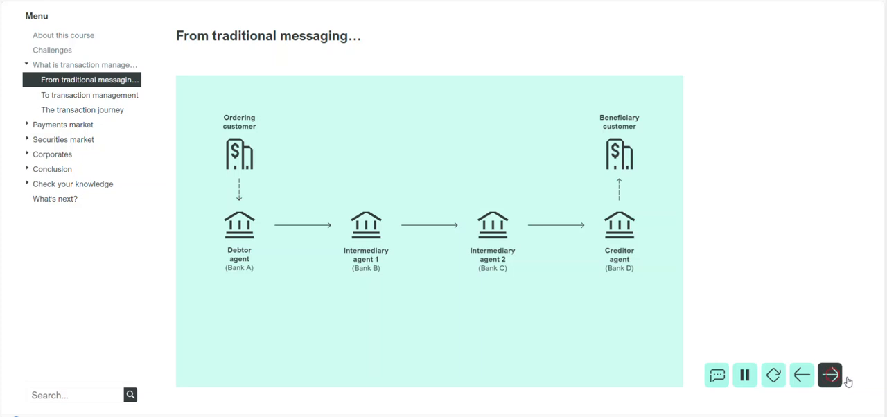
- Advance past To transaction management and the Transaction Manager diagram to The transaction journey
left_click(830, 375)
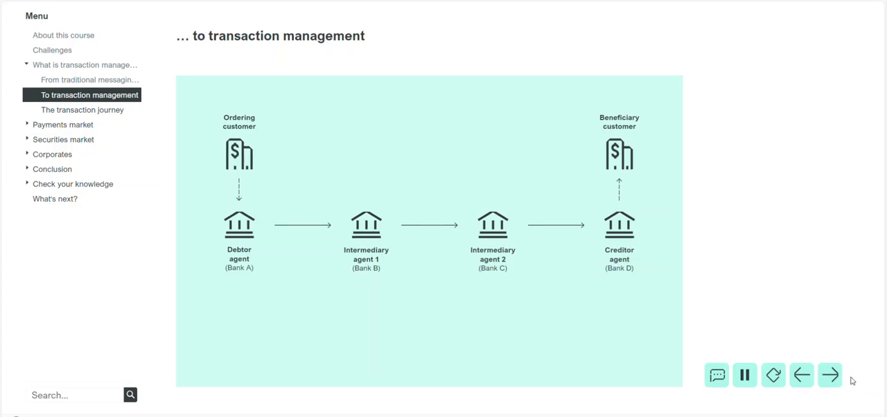
left_click(829, 375)
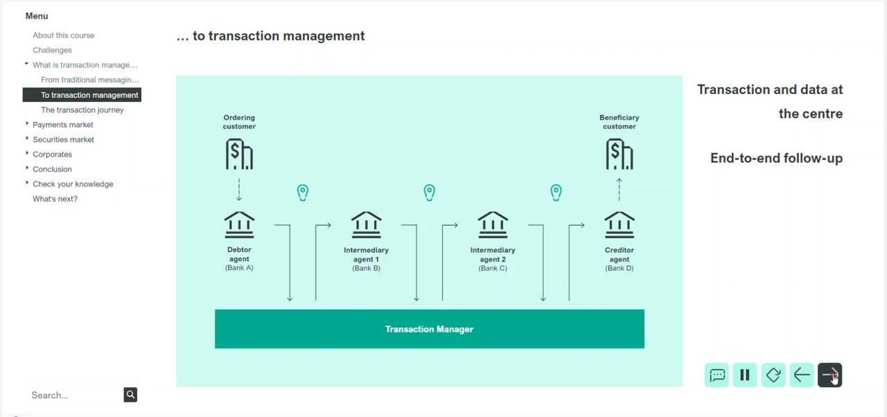
left_click(829, 375)
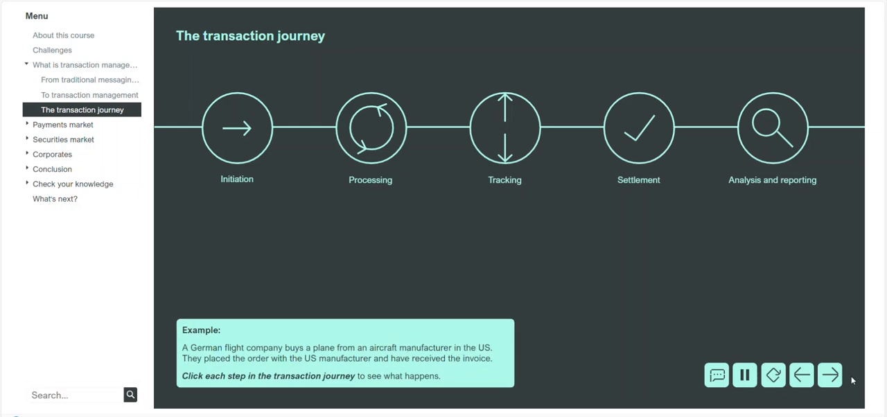
mouse_move(773, 375)
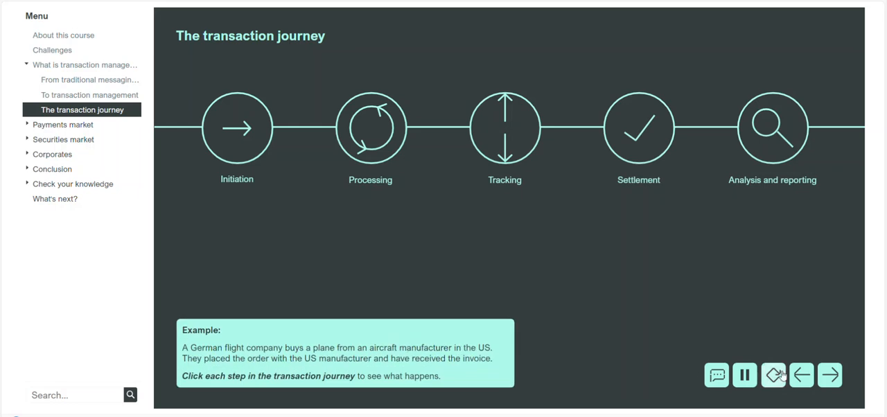
- Show the Initiation, Processing, Tracking, Settlement, and Analysis and reporting explanations
left_click(237, 127)
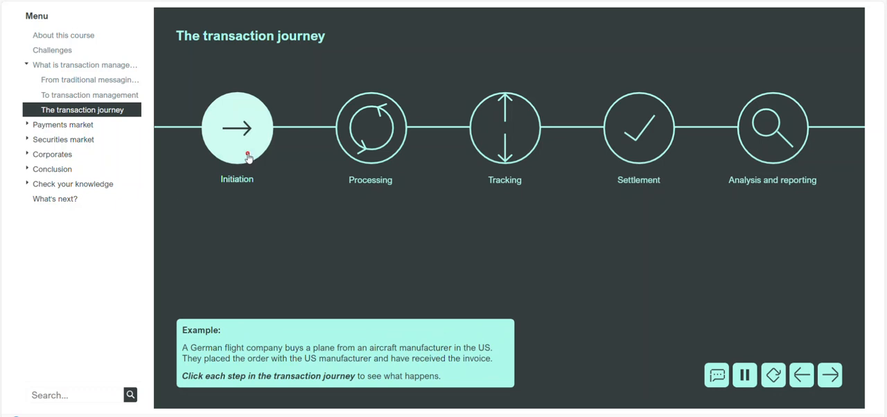
left_click(237, 128)
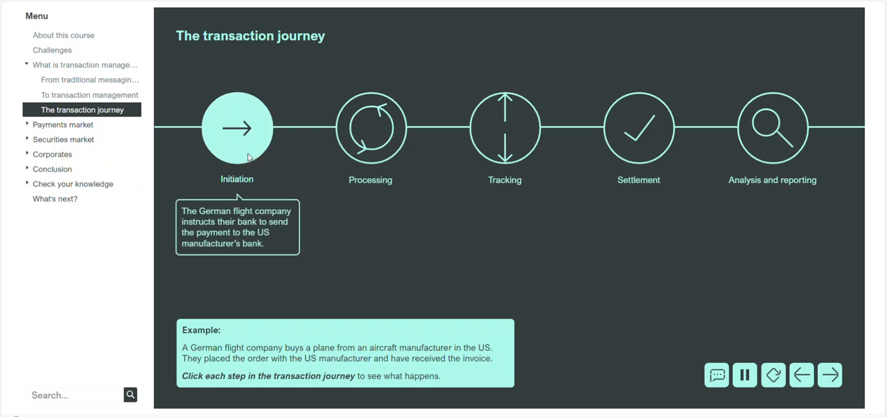
mouse_move(253, 156)
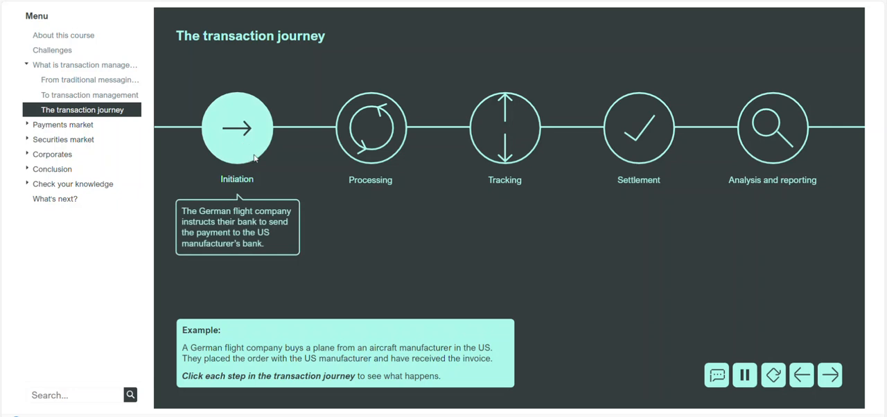
left_click(370, 128)
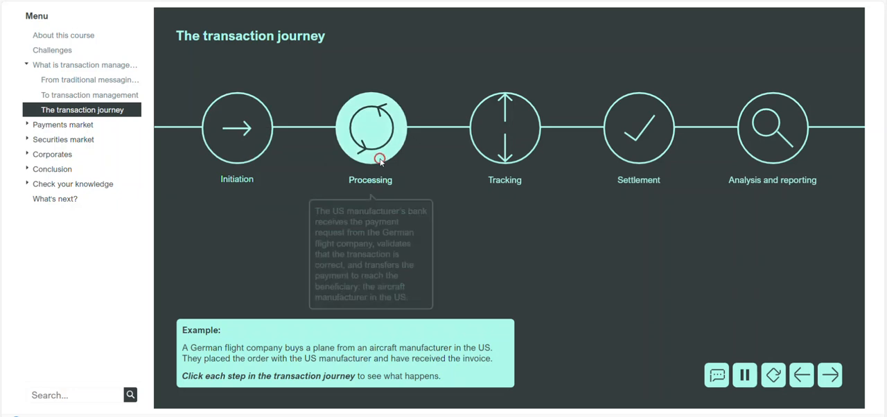
left_click(370, 127)
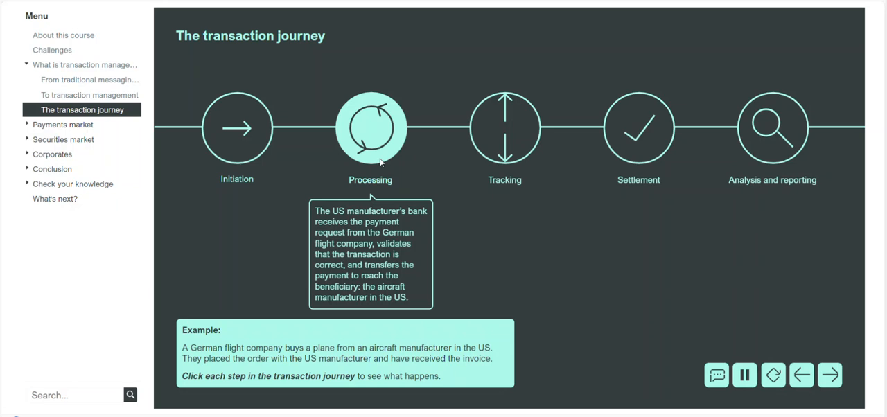
mouse_move(474, 162)
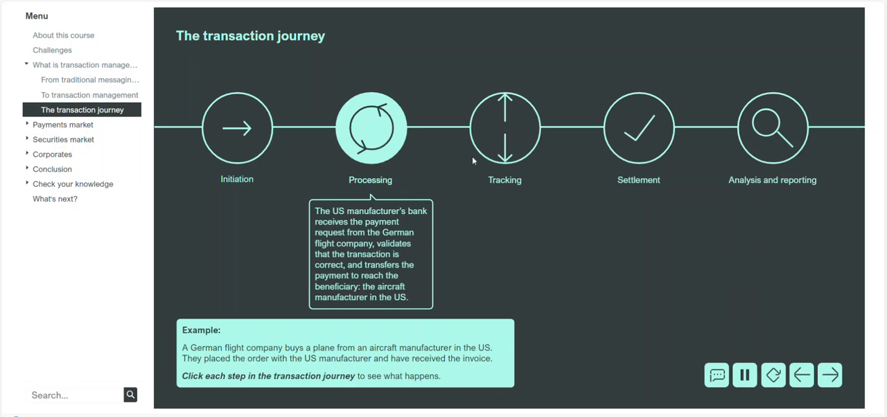
left_click(505, 127)
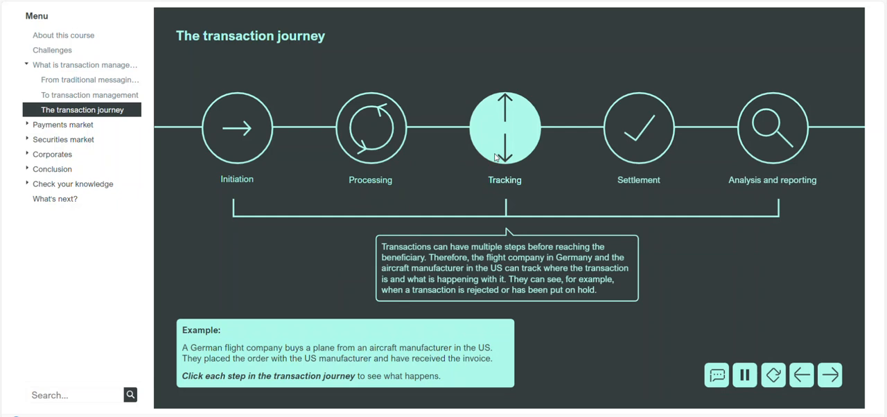
left_click(639, 128)
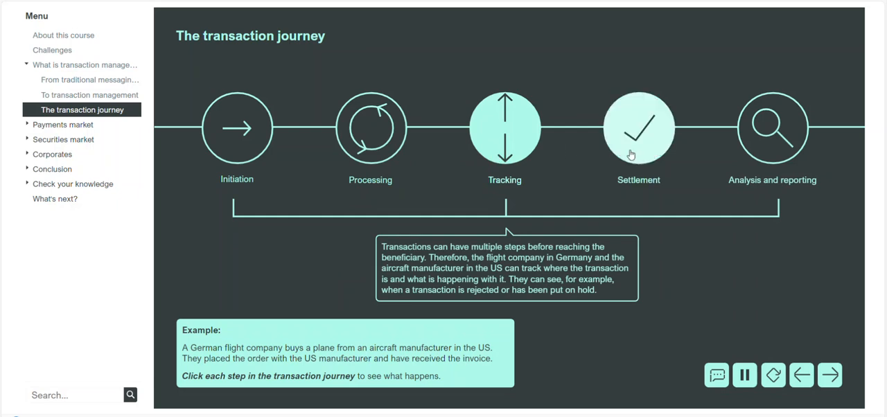
left_click(638, 127)
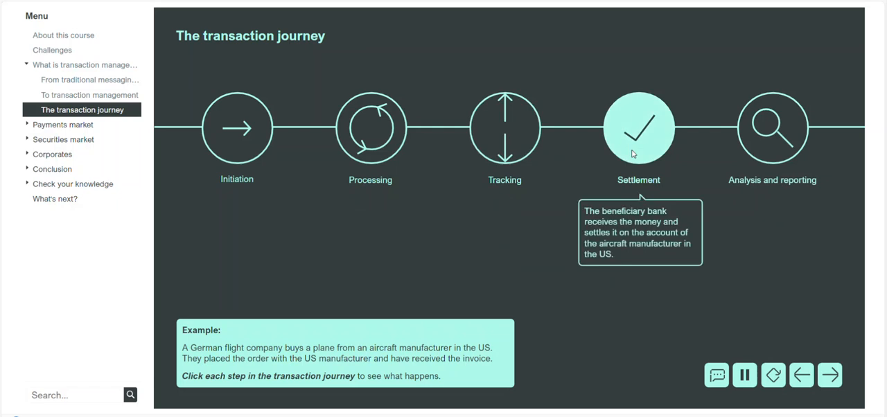
mouse_move(648, 154)
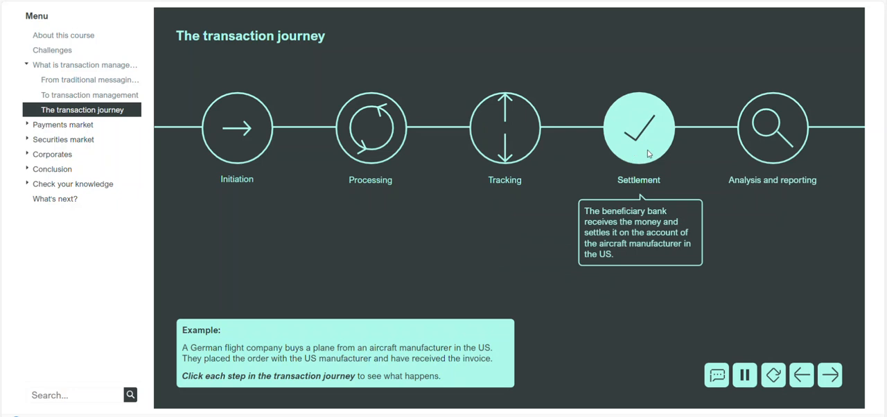
left_click(772, 128)
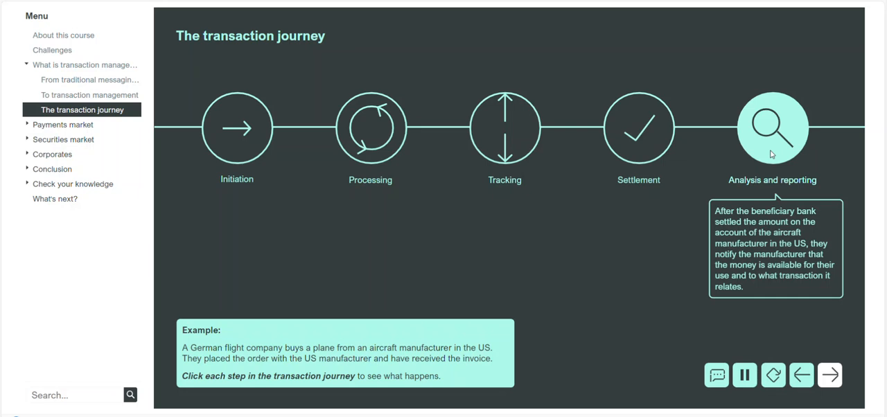
mouse_move(773, 156)
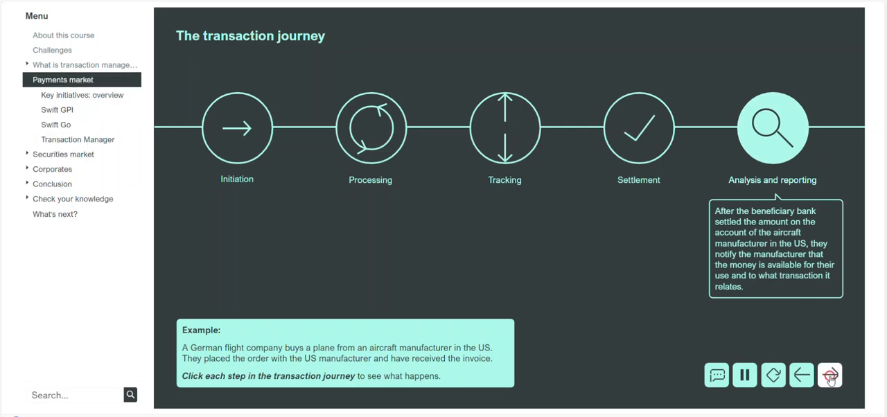
- Move through the Payments market intro and Key initiatives timeline to Swift GPI
left_click(830, 375)
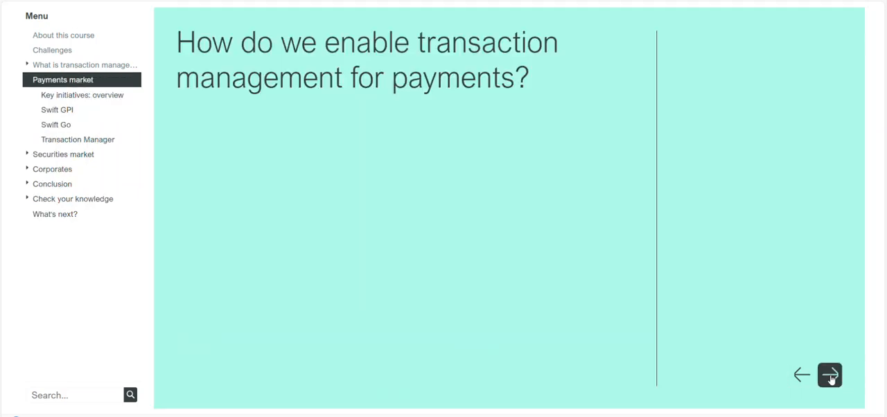
left_click(829, 375)
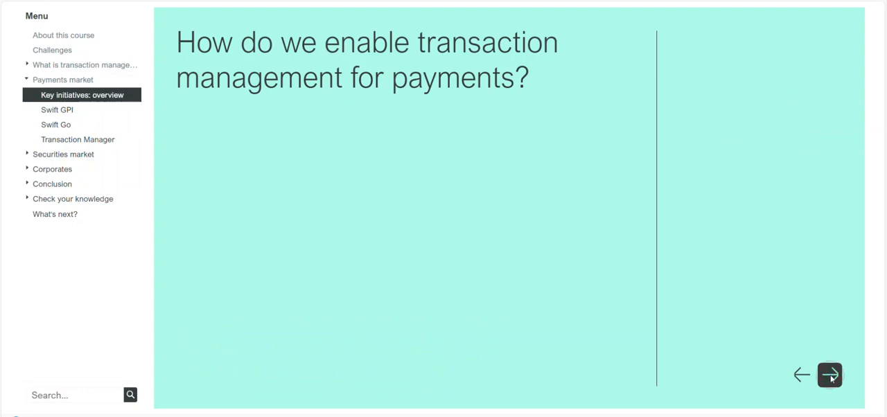
left_click(830, 375)
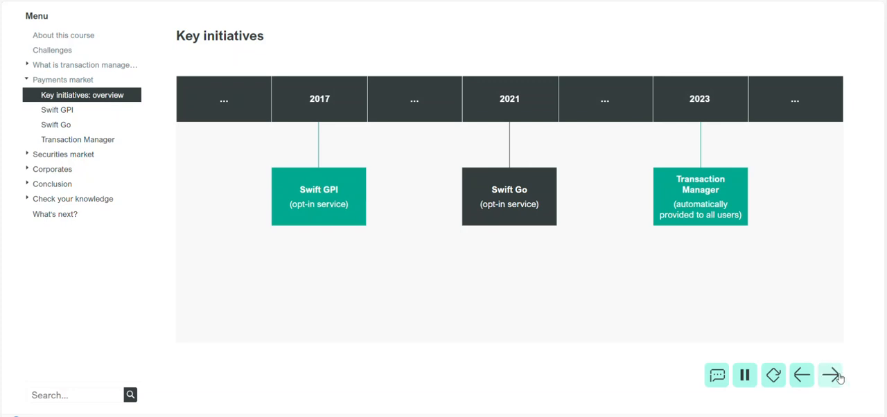
left_click(830, 375)
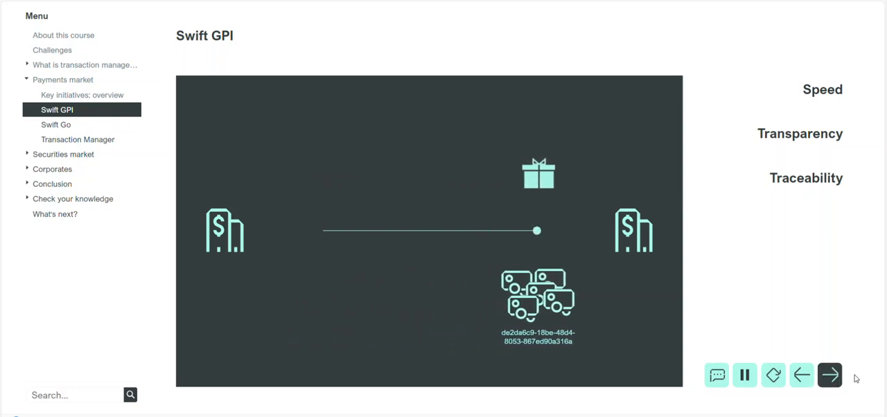
- Let the Swift GPI speed, transparency and traceability animation finish, then move on
left_click(829, 375)
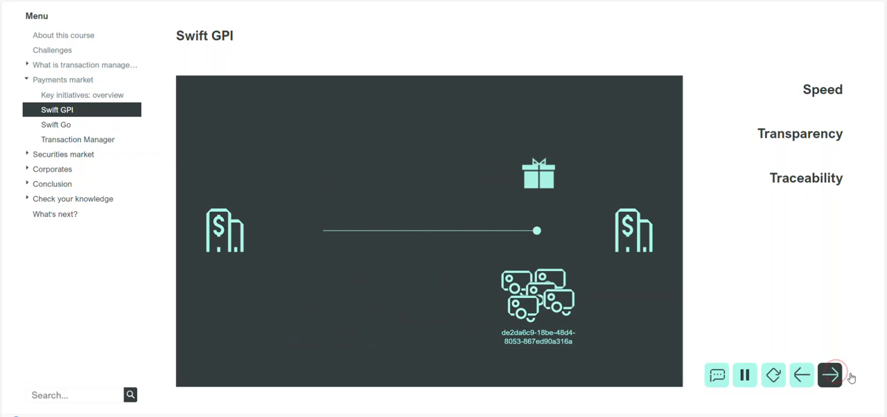
- Pass through the Swift Go slide to the Transaction Manager slide
left_click(829, 375)
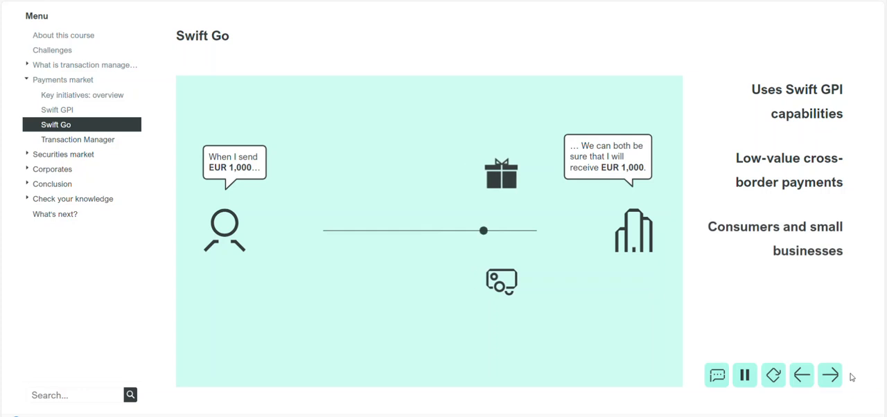
left_click(830, 375)
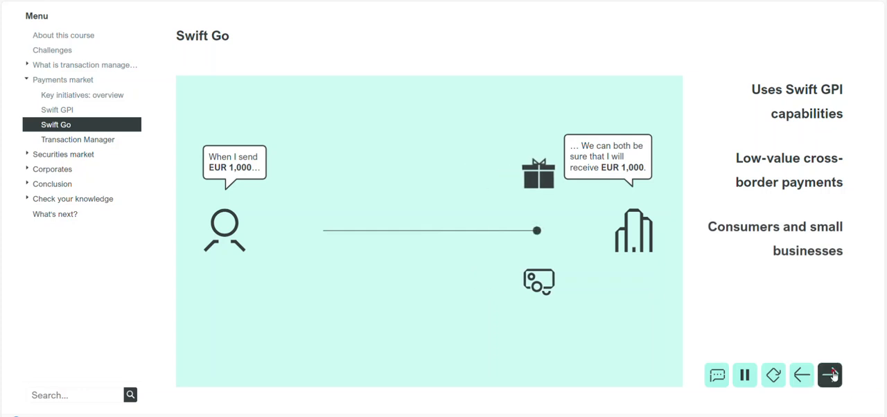
left_click(830, 375)
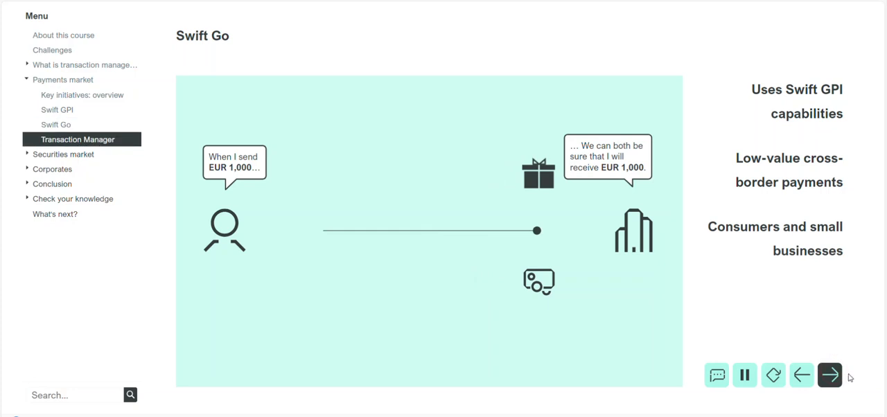
left_click(829, 375)
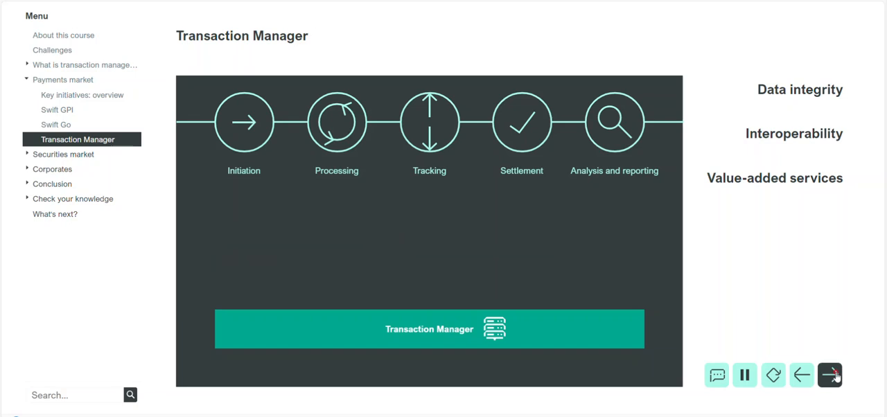
- Watch the Transaction Manager slide, then continue to the Securities market intro
left_click(829, 375)
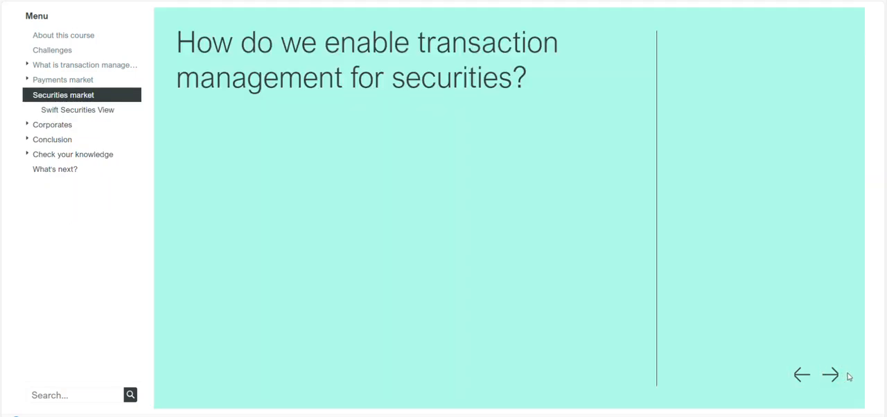
- Play through Swift Securities View and continue to the Corporates intro slide
left_click(830, 375)
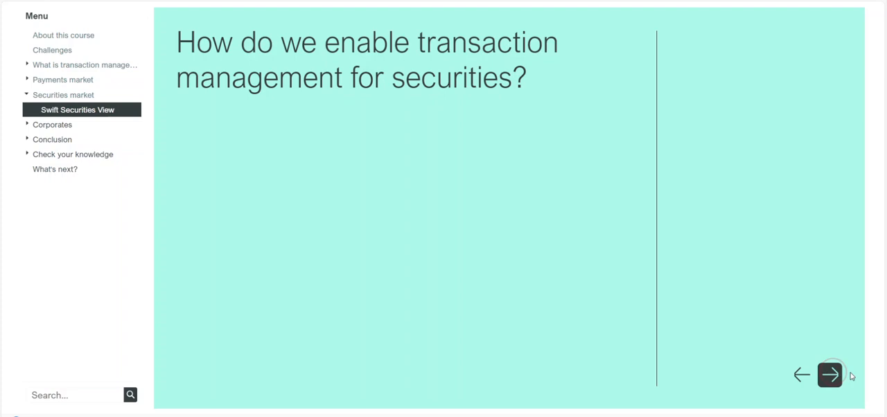
left_click(829, 375)
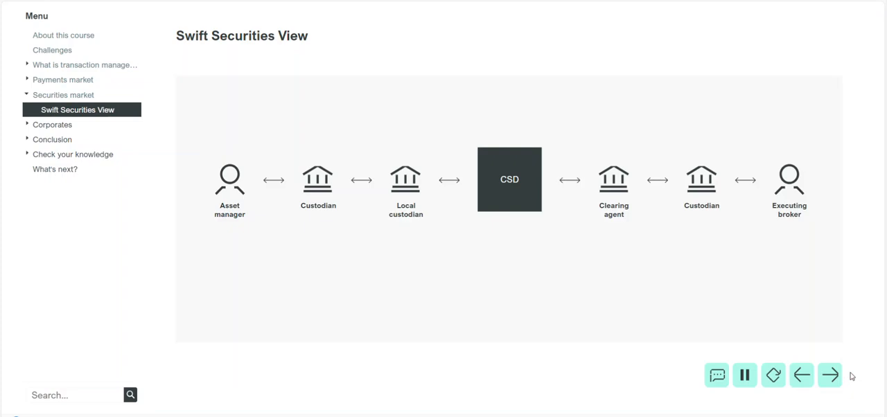
left_click(830, 375)
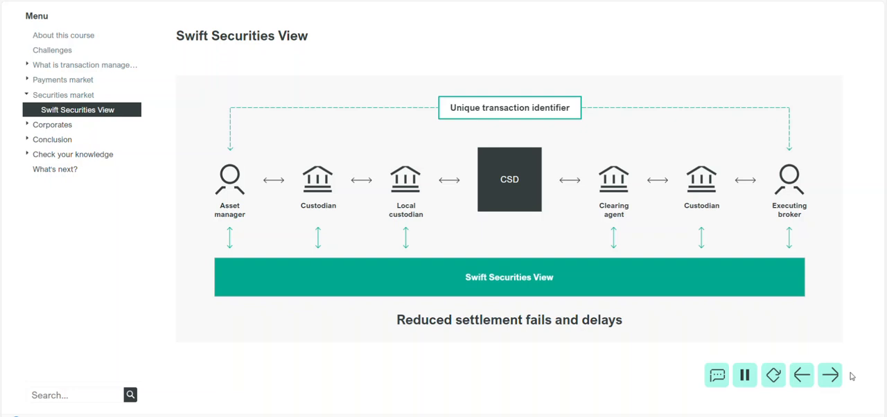
left_click(829, 375)
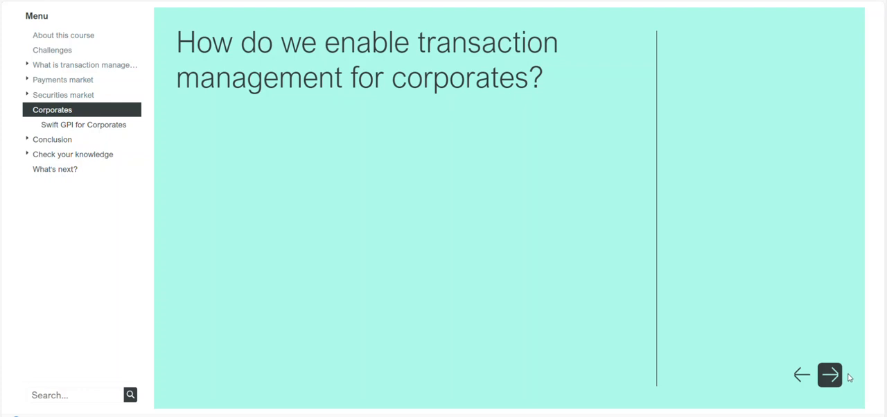
- Advance through the Swift GPI for Corporates slide, then move on to the Conclusion section
left_click(829, 375)
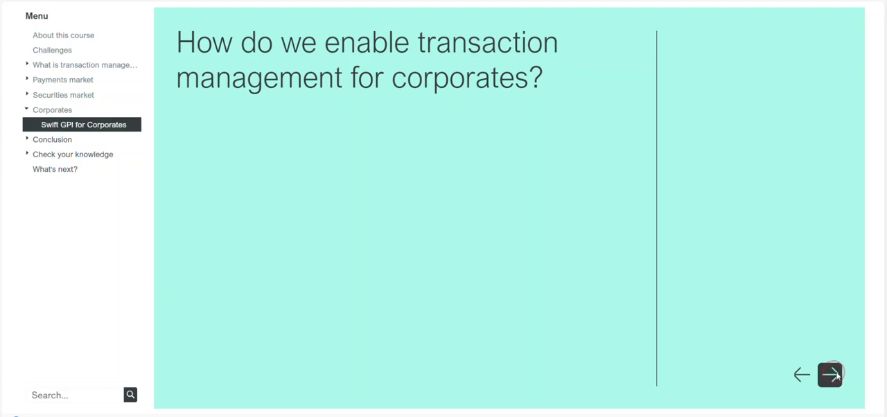
left_click(830, 374)
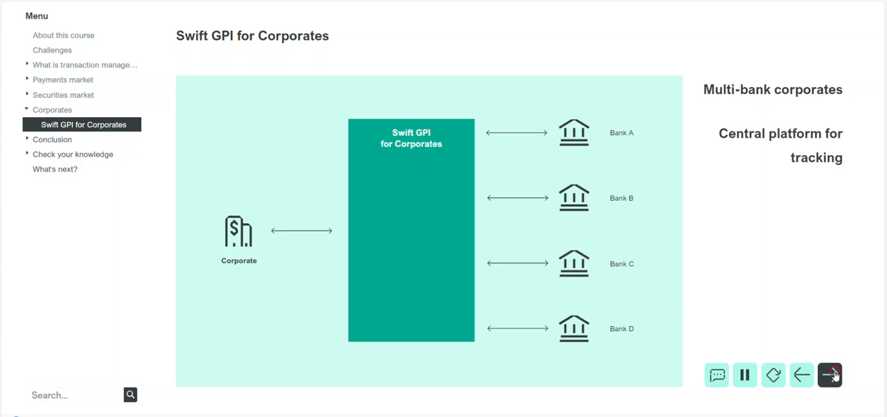
left_click(829, 375)
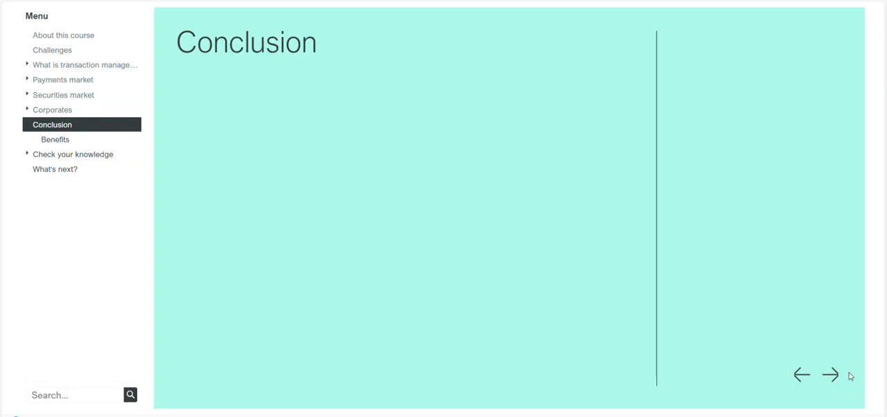
- Advance past the Conclusion title into the Benefits slide showing Transparency
left_click(830, 375)
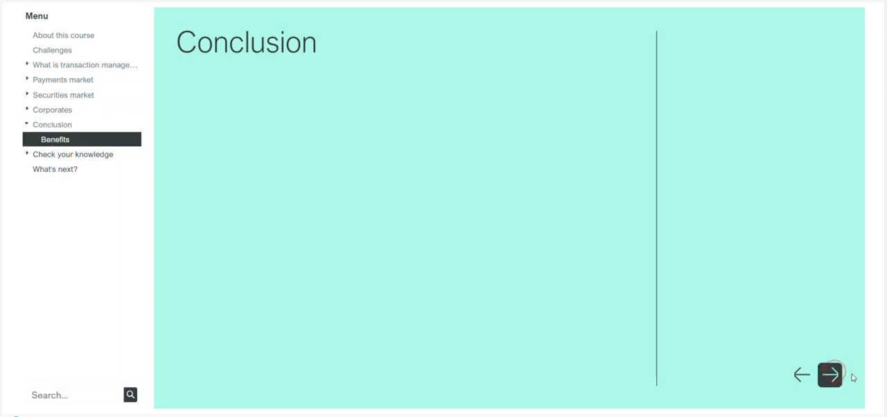
left_click(830, 374)
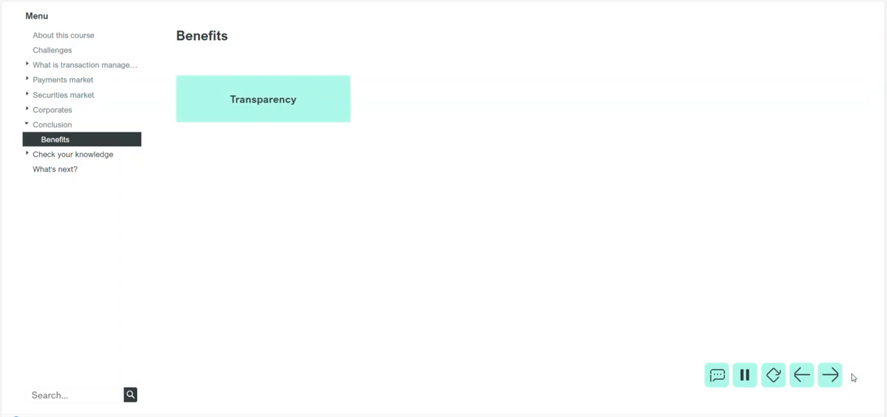